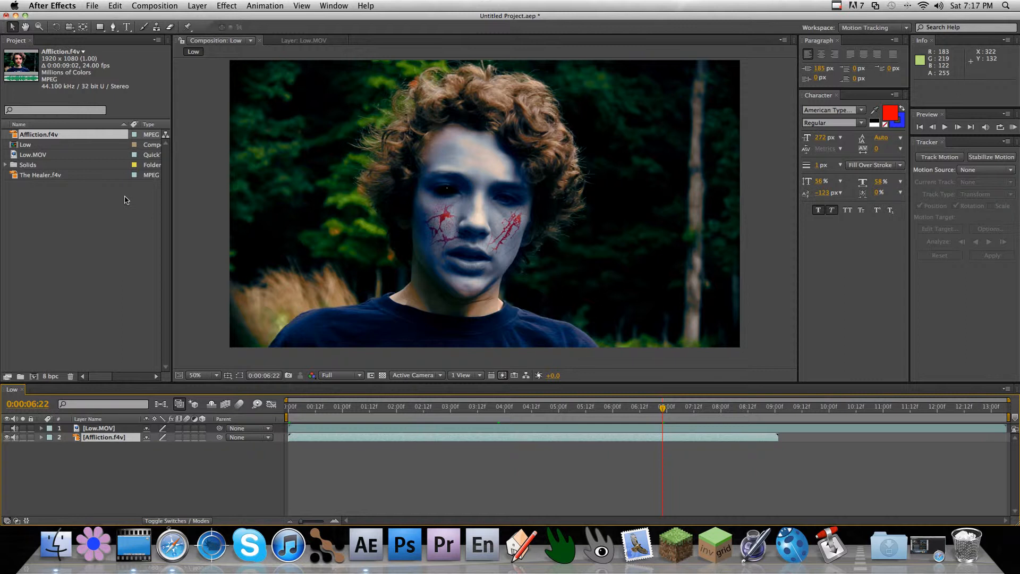
mouse_move(152, 243)
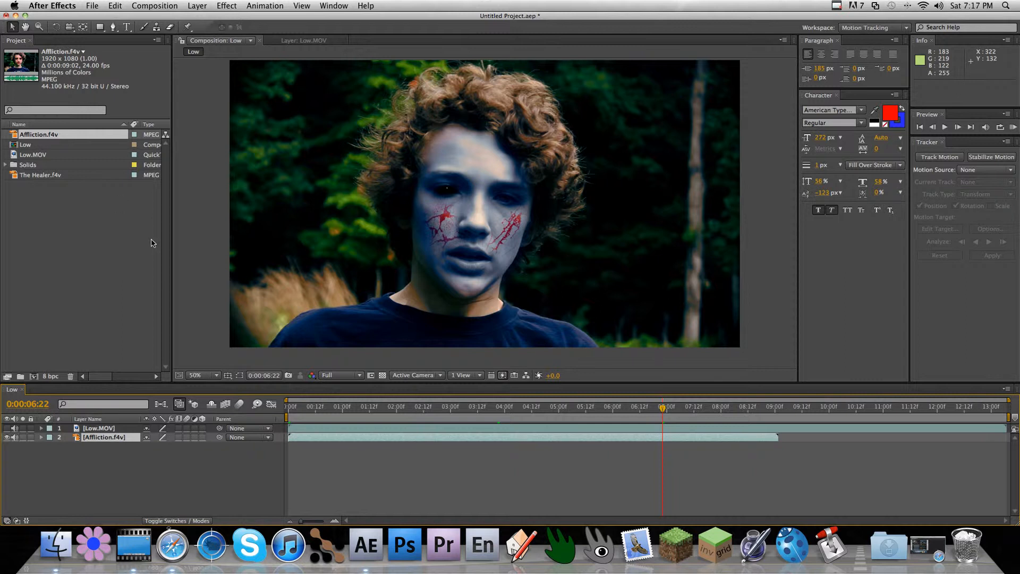
Scrub through the Affliction clip, then start Track Motion on the shaky Low.MOV window footage
left_click_drag(663, 406, 290, 406)
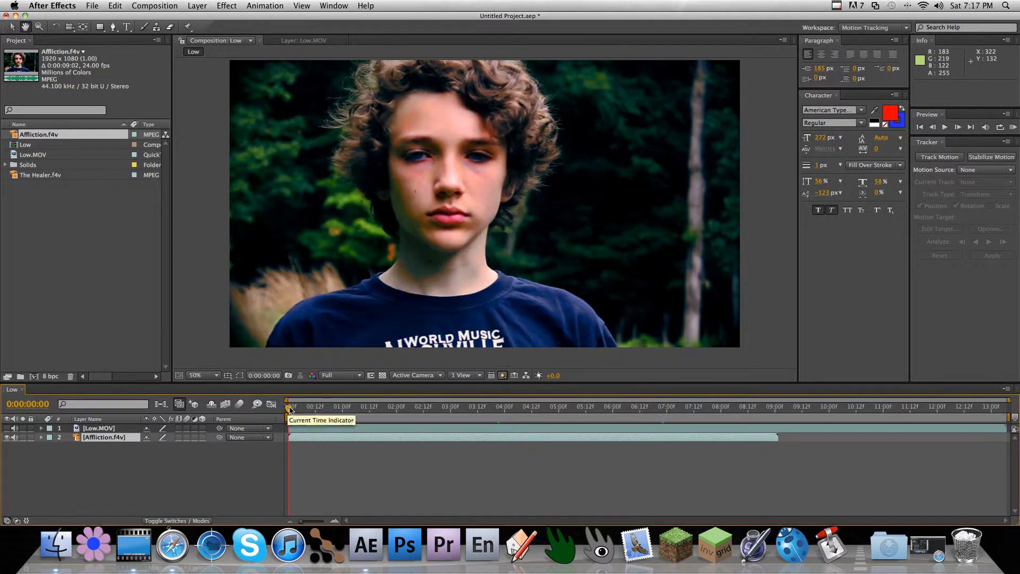
left_click_drag(288, 406, 324, 406)
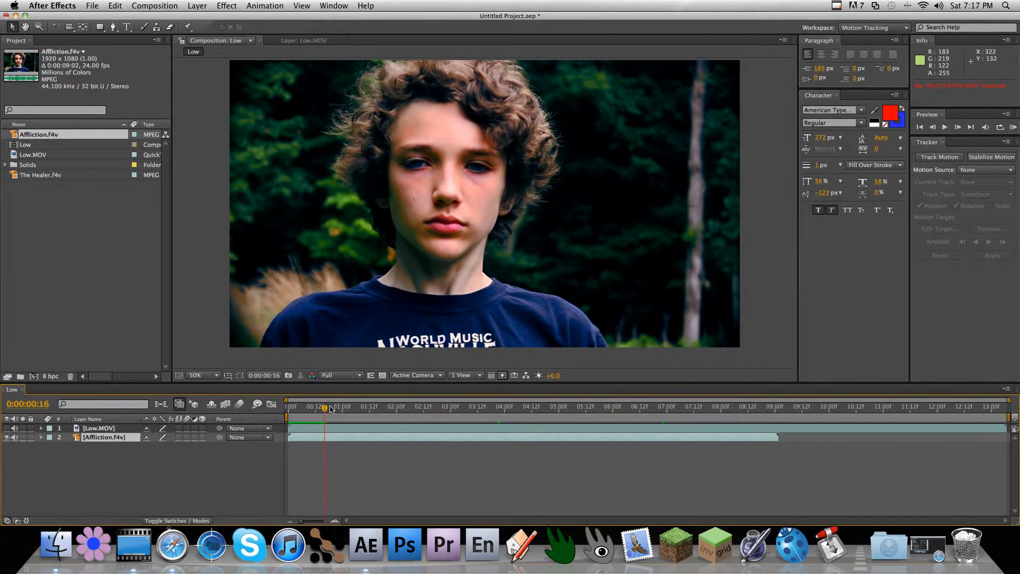
left_click_drag(324, 407, 412, 407)
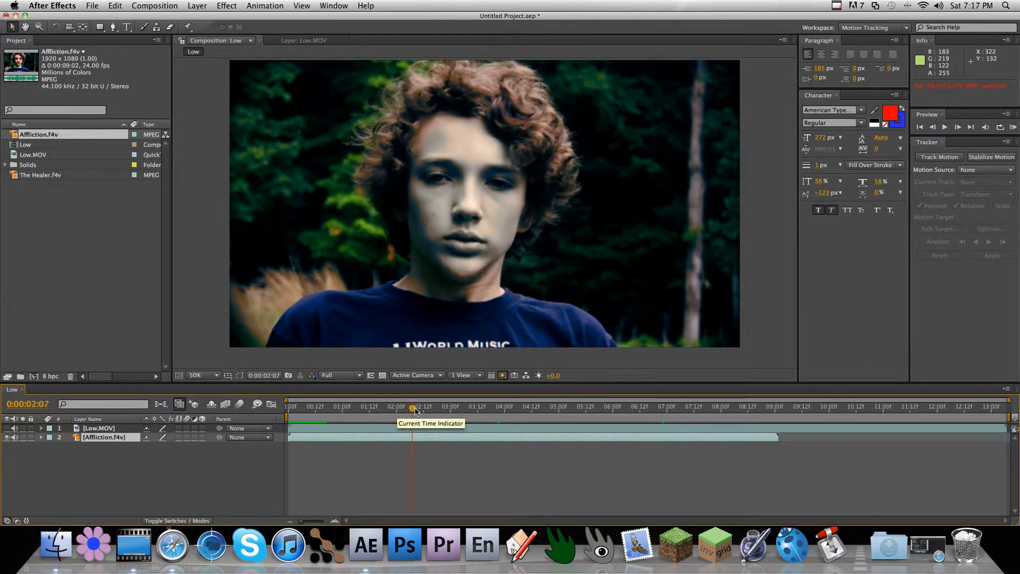
left_click_drag(411, 406, 361, 406)
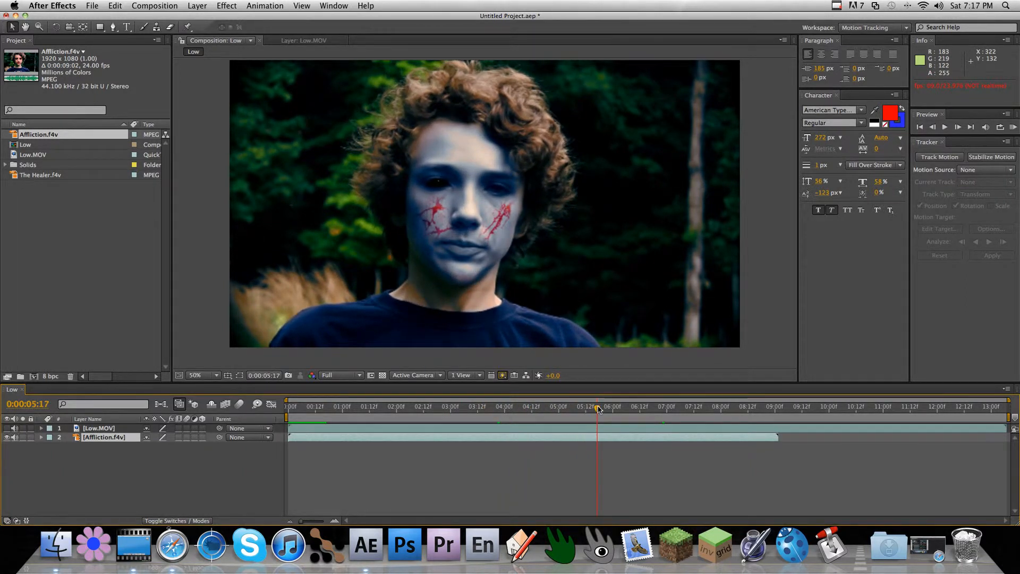
left_click_drag(597, 409, 703, 410)
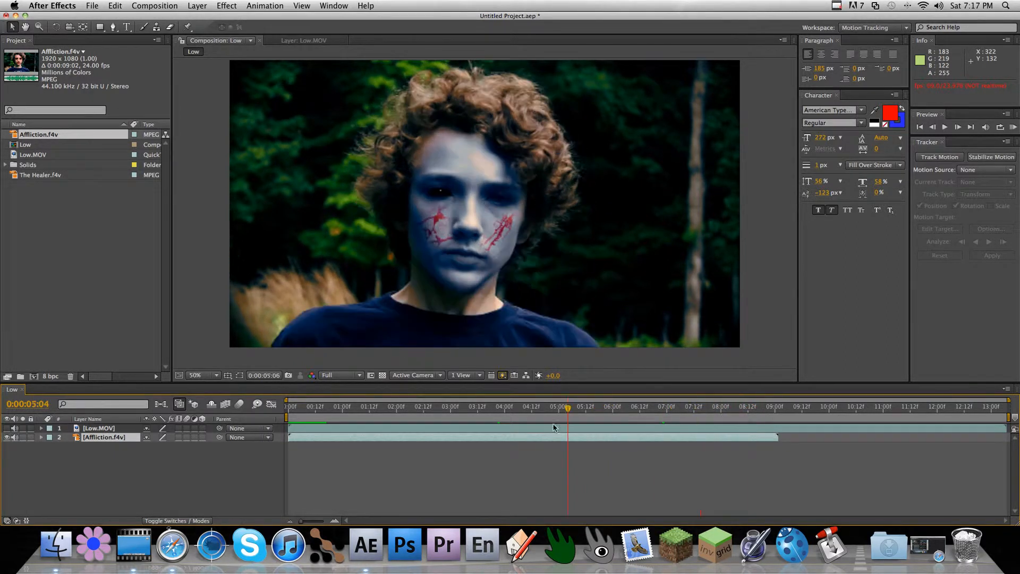
left_click(489, 406)
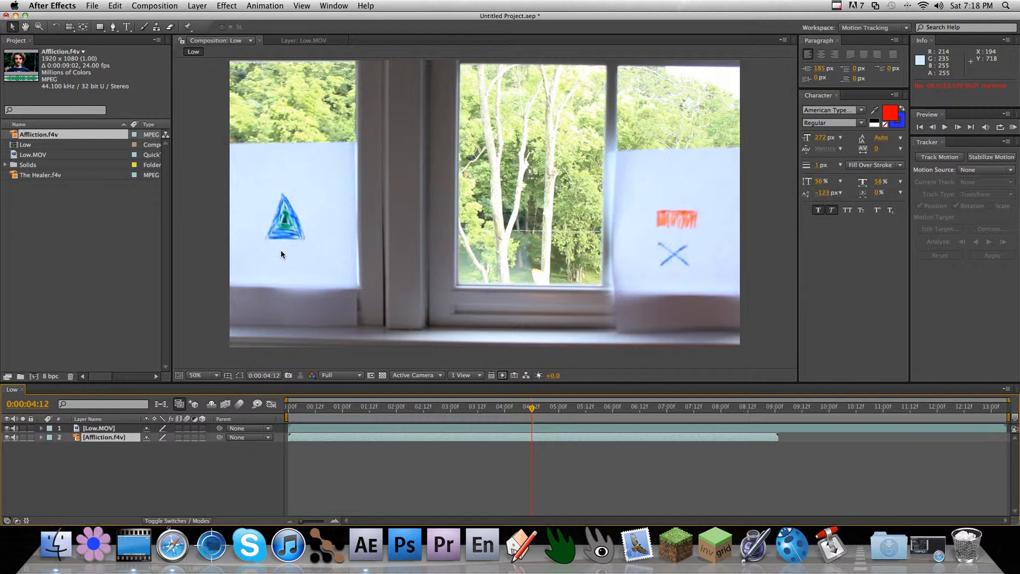
mouse_move(589, 219)
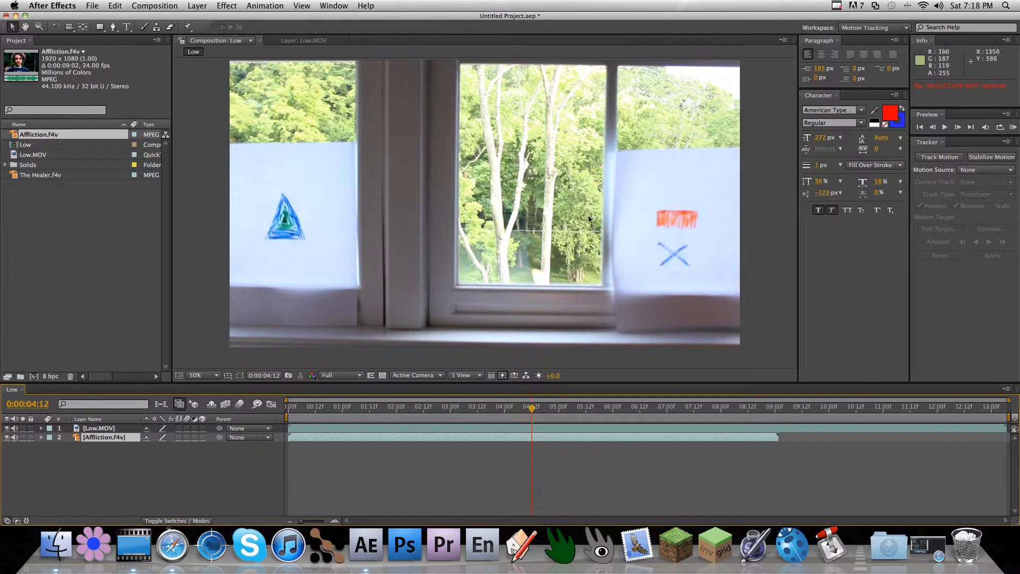
mouse_move(235, 168)
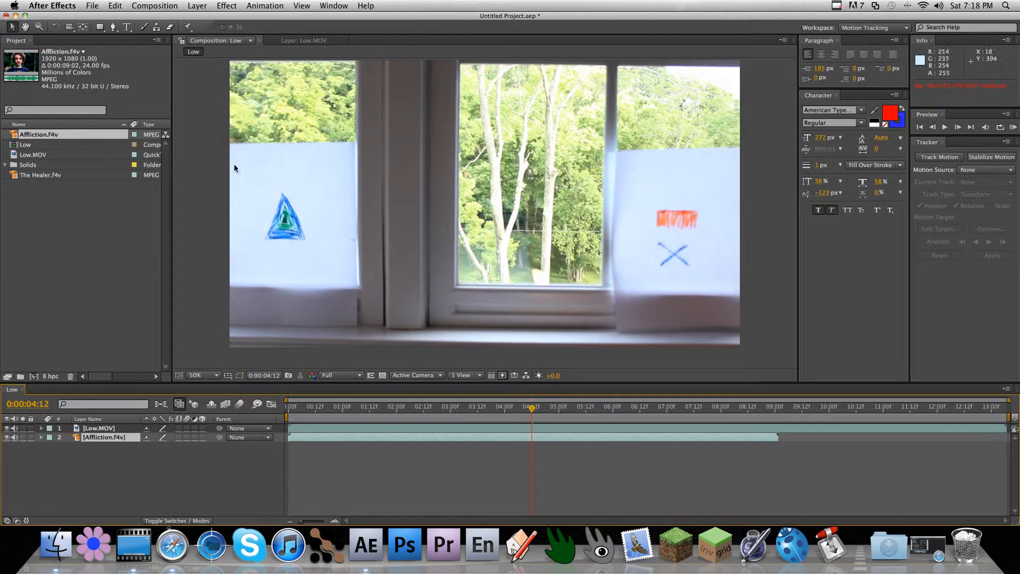
left_click(938, 157)
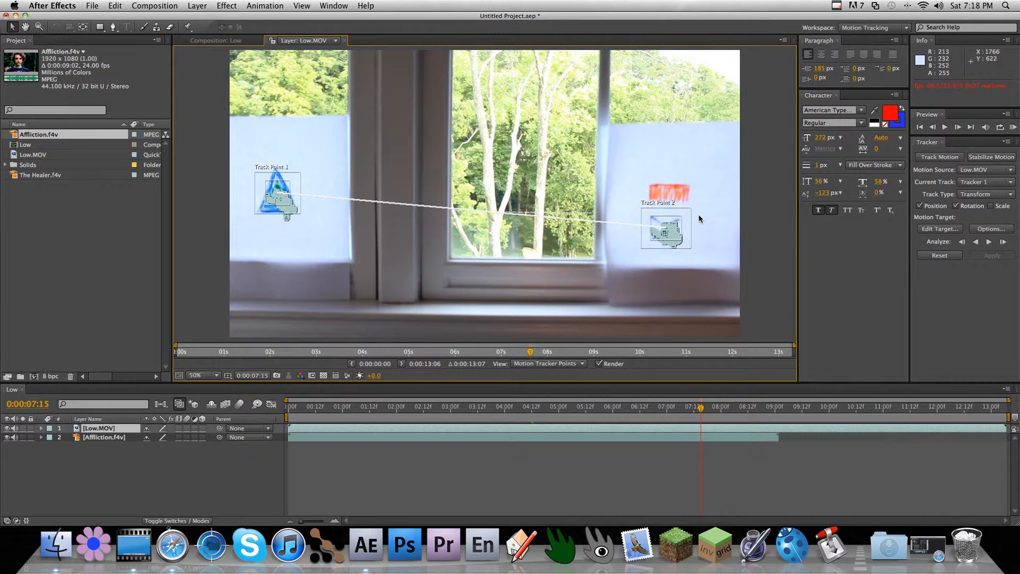
mouse_move(754, 516)
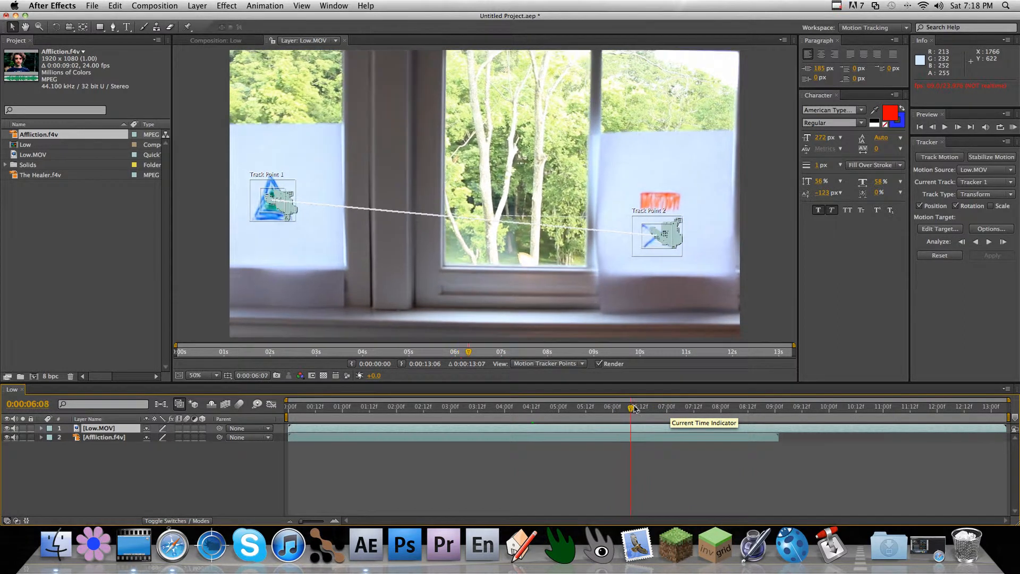
left_click_drag(632, 406, 648, 406)
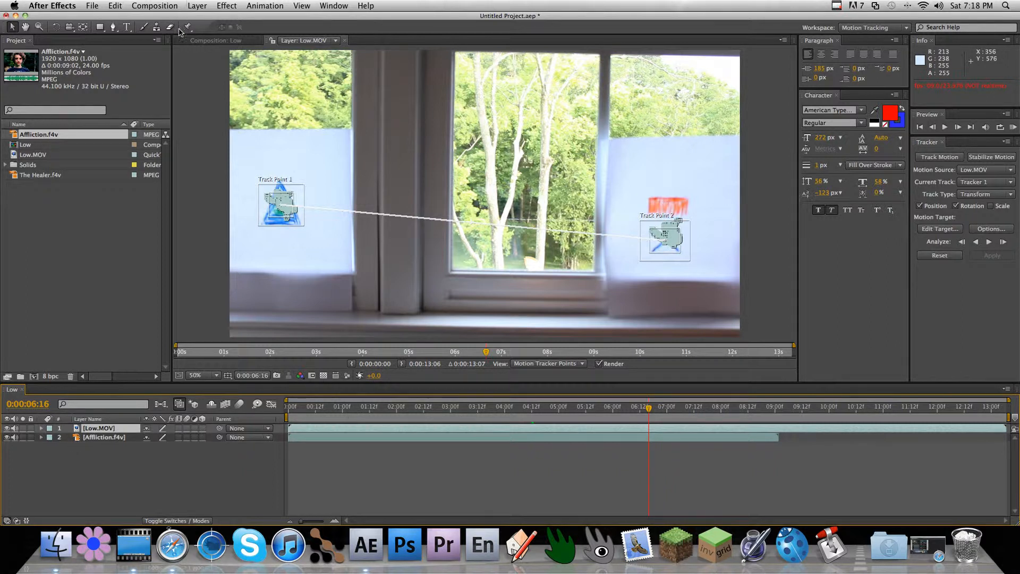
Create Null 2, set it as the tracker's edit target, and apply the track in X and Y
left_click(197, 6)
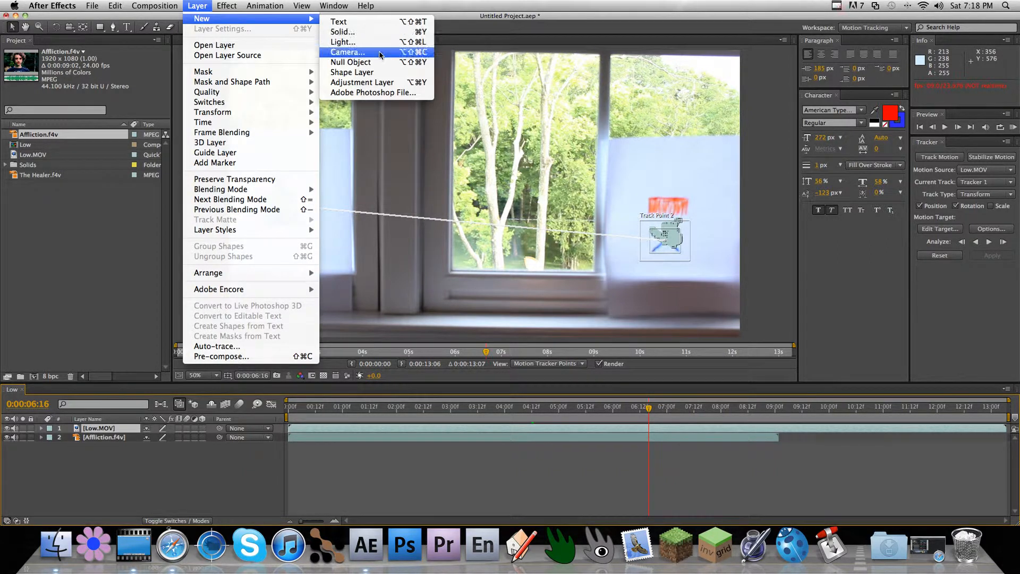
left_click(350, 62)
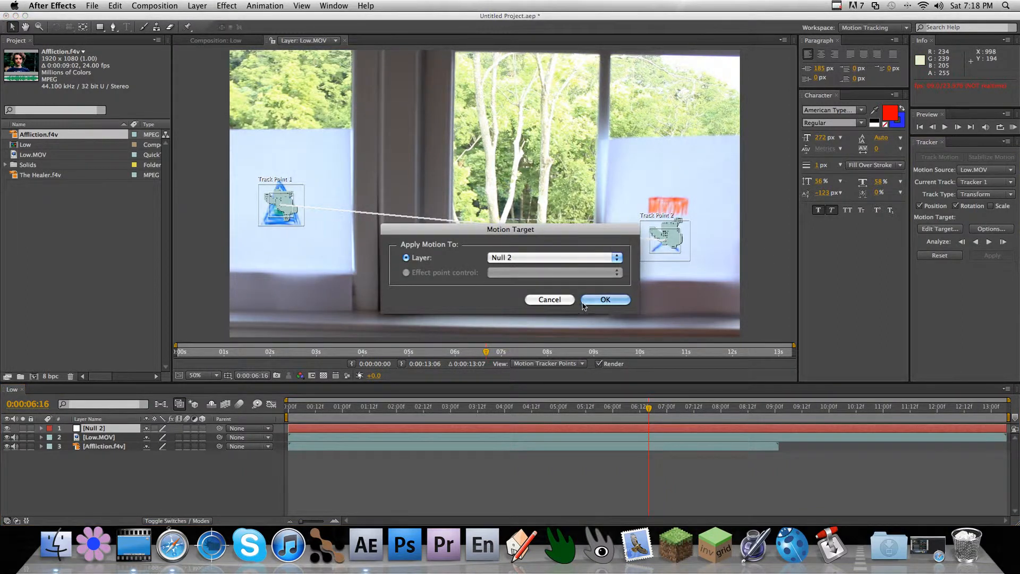
left_click(605, 299)
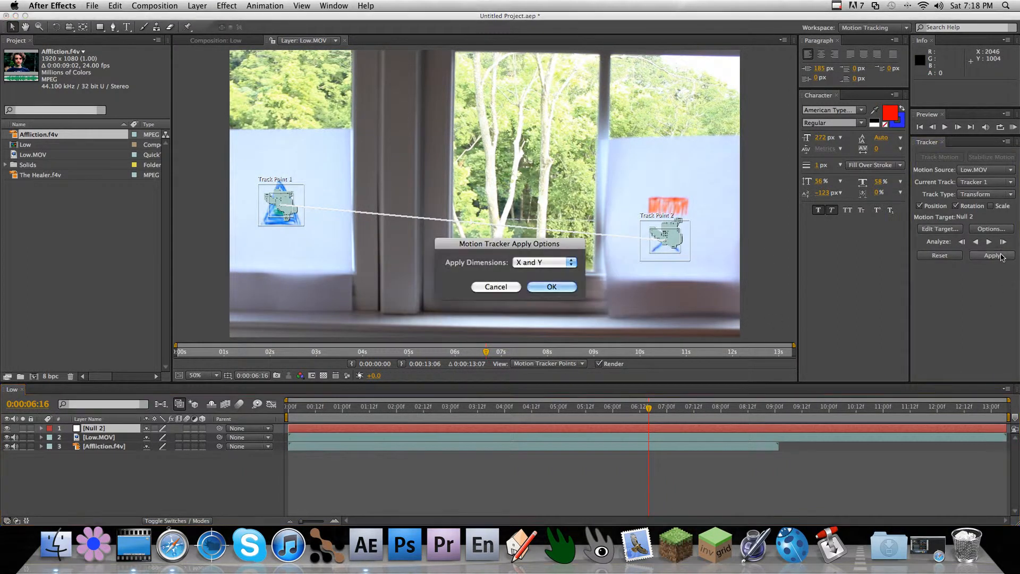
left_click(551, 286)
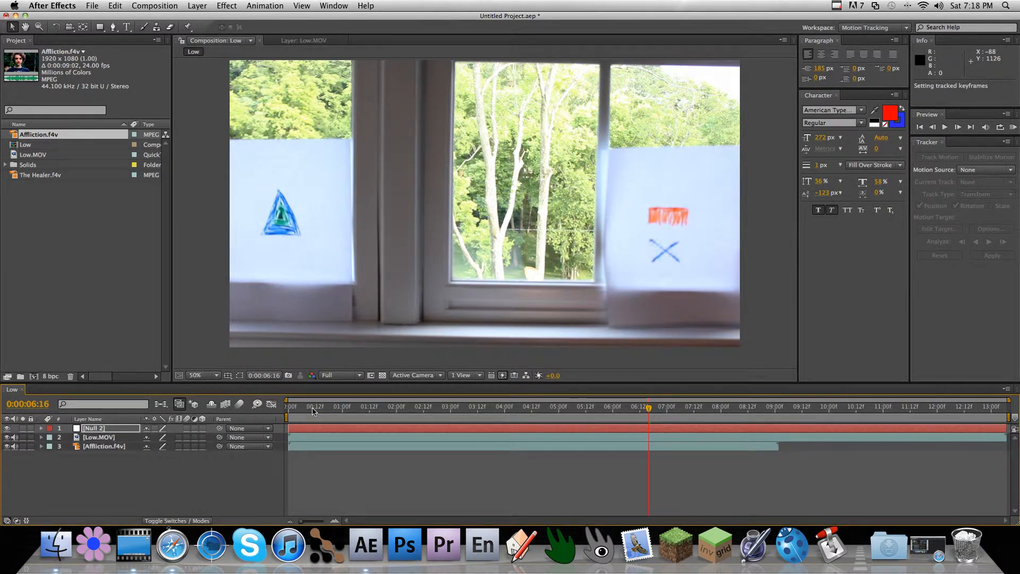
Return to frame 0 in Composition: Low and hide the Low.MOV layer
left_click(364, 406)
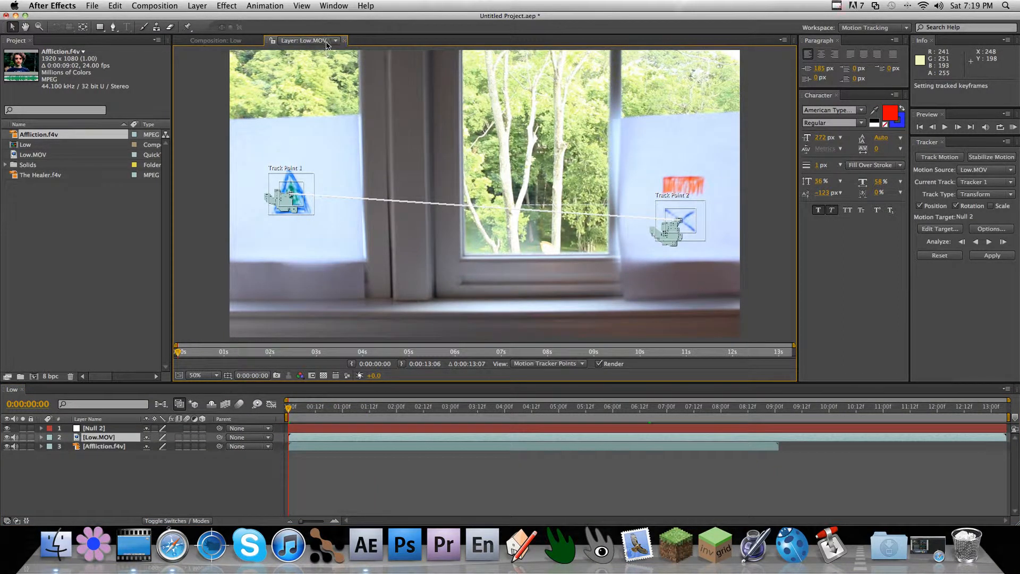
left_click(217, 41)
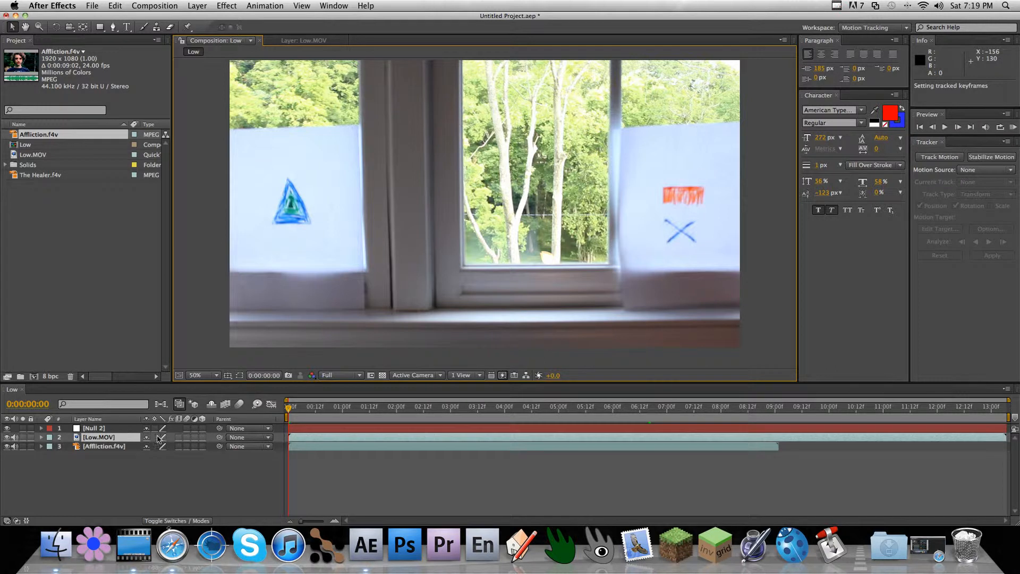
left_click(99, 437)
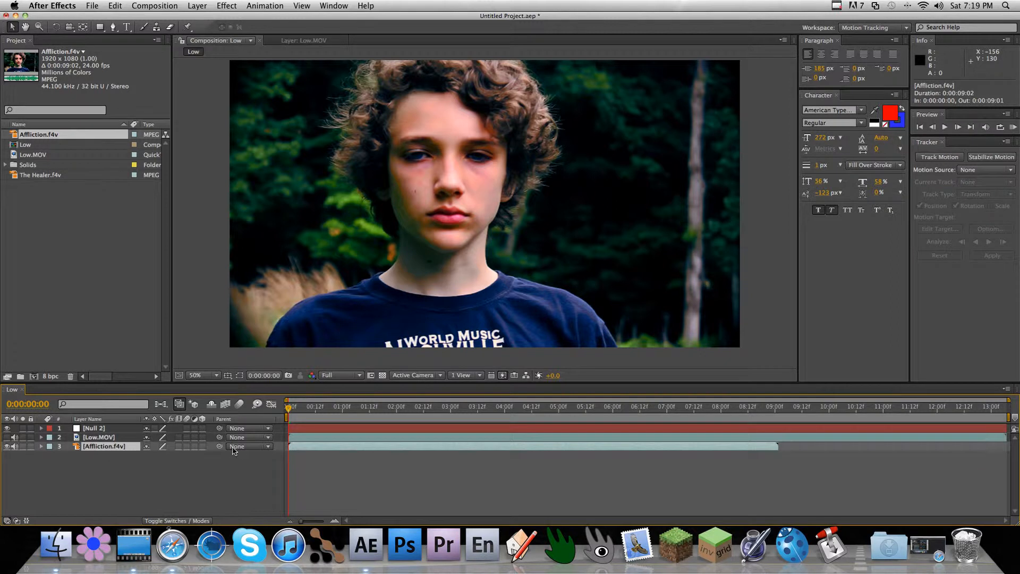
Parent Affliction.f4v to 1. Null 2 and set viewer magnification to 25%
left_click(250, 446)
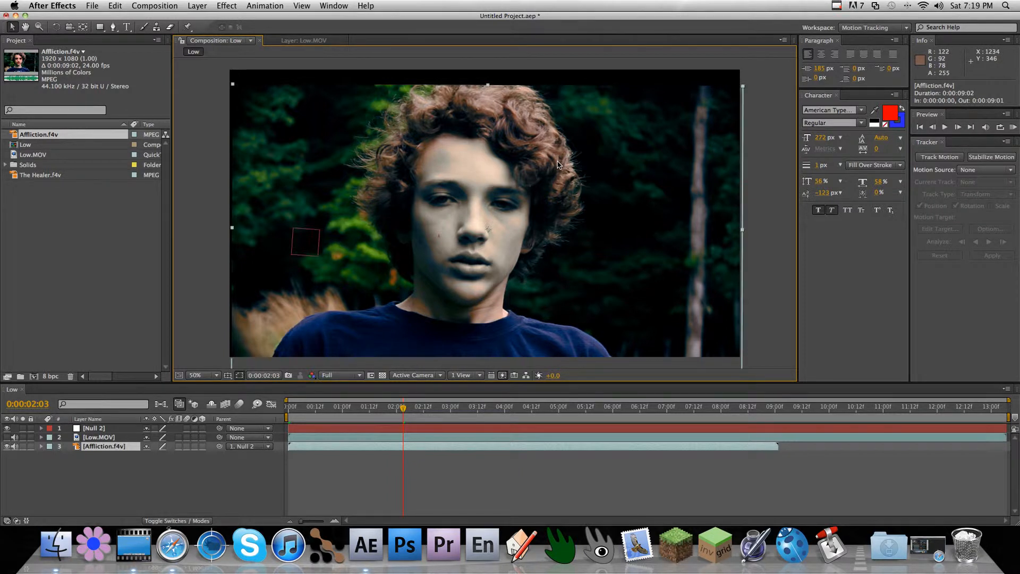
left_click(198, 374)
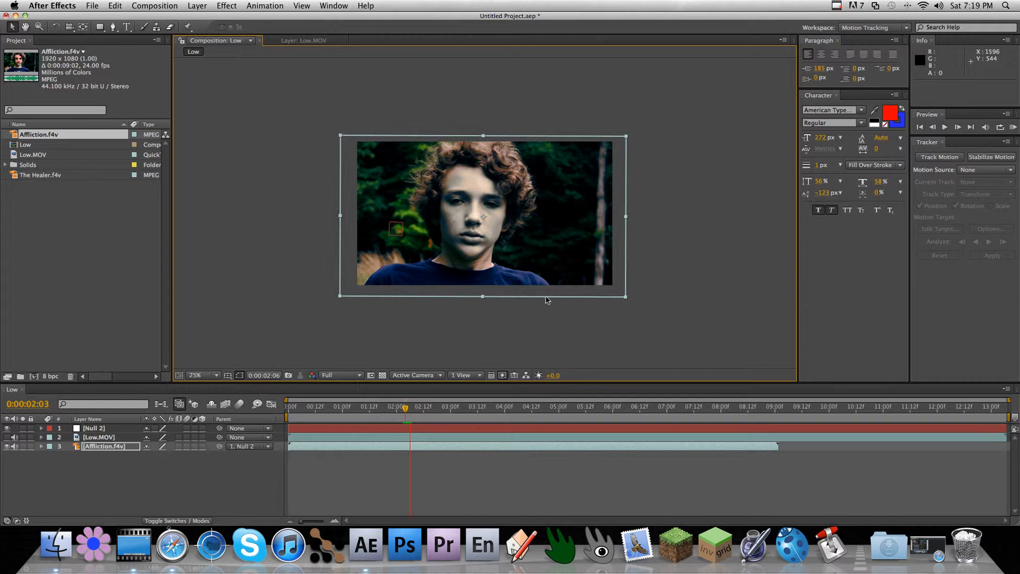
left_click(467, 407)
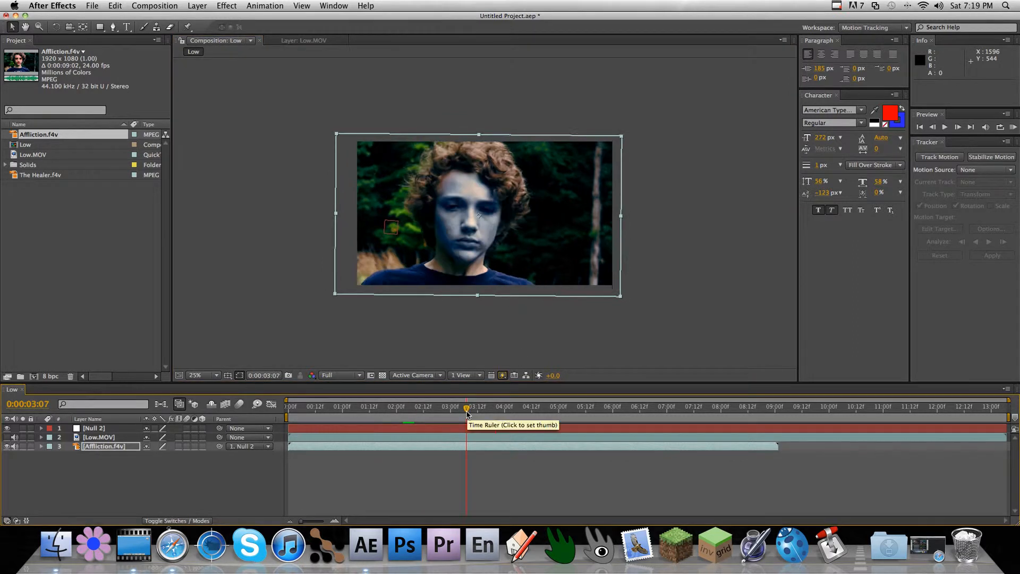
left_click(603, 407)
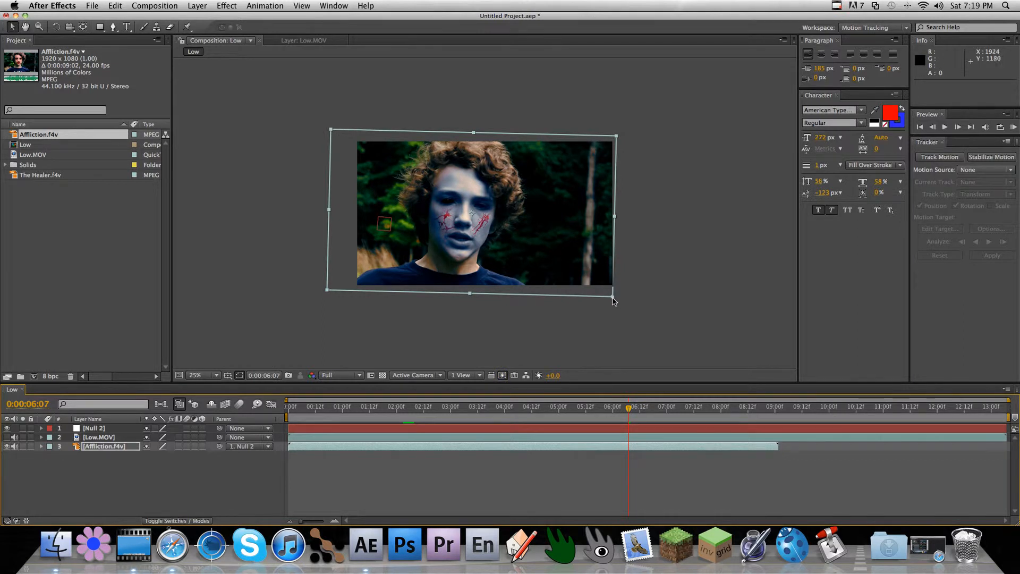
left_click_drag(611, 299, 610, 290)
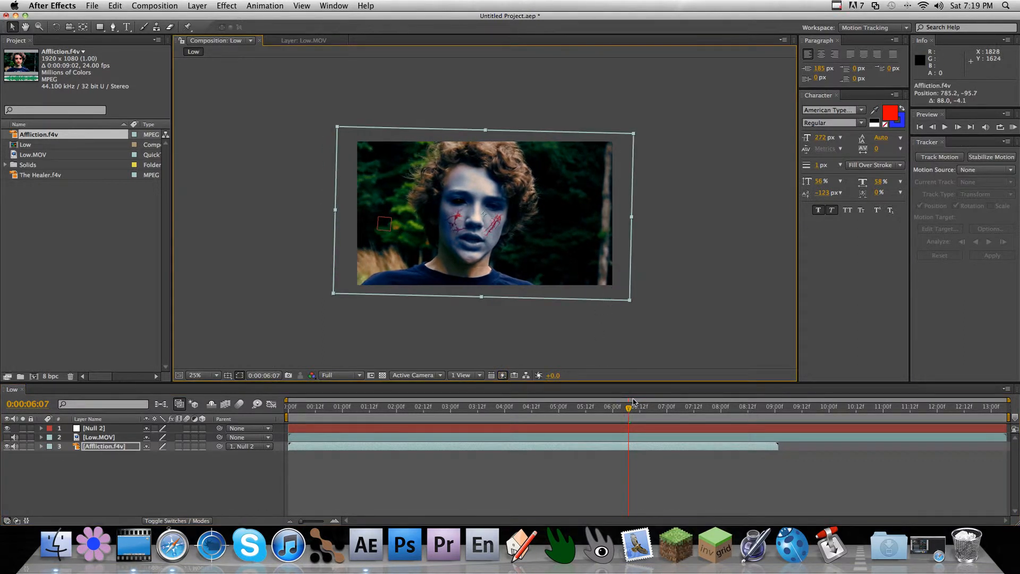
left_click(419, 406)
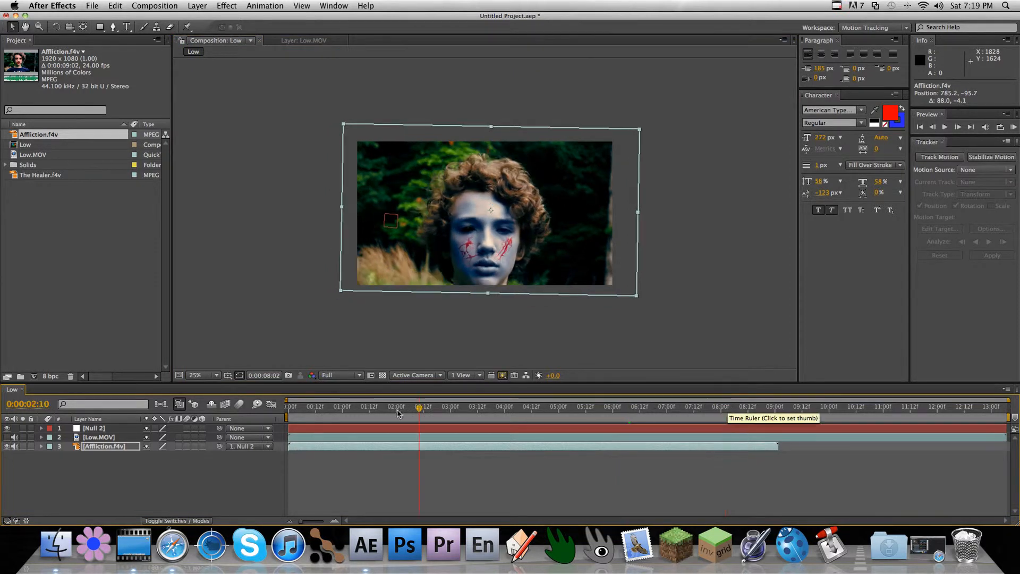
left_click(287, 406)
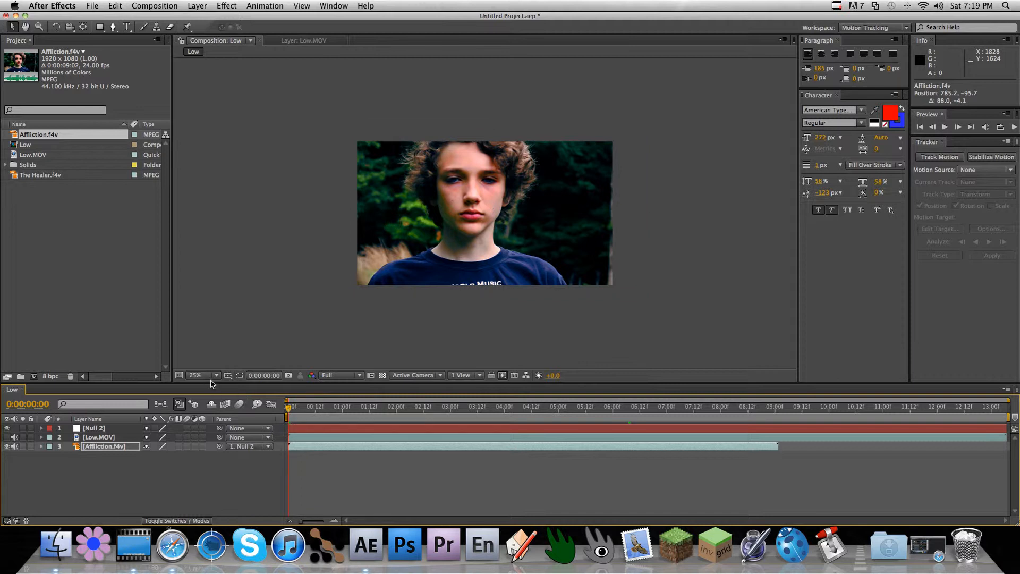
left_click(203, 375)
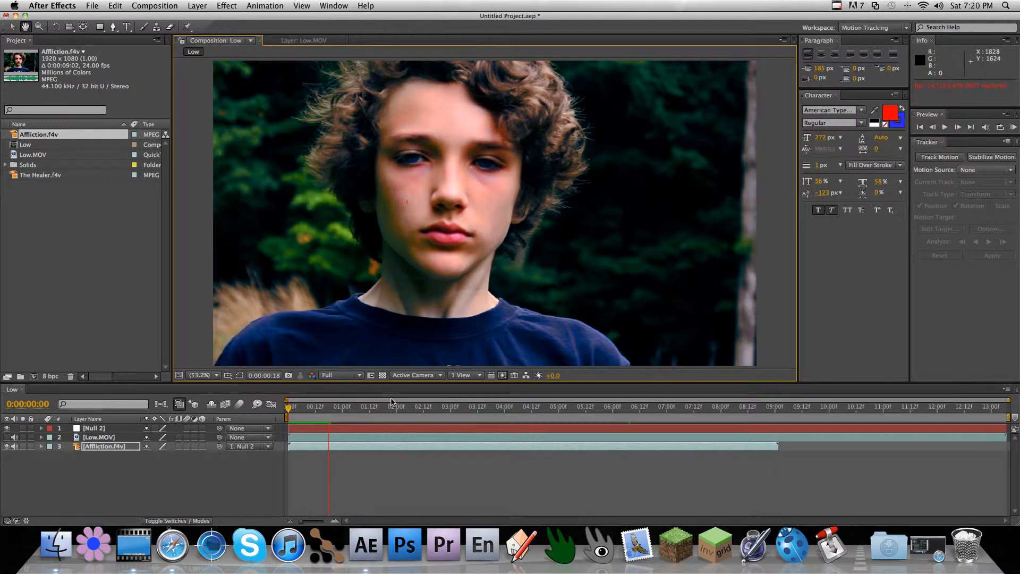
left_click(334, 406)
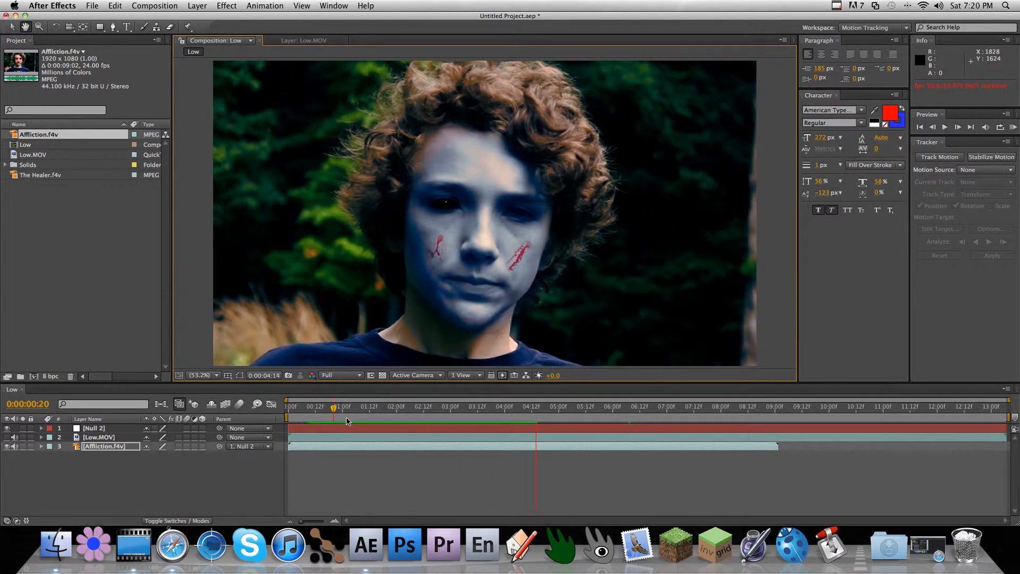
left_click(564, 407)
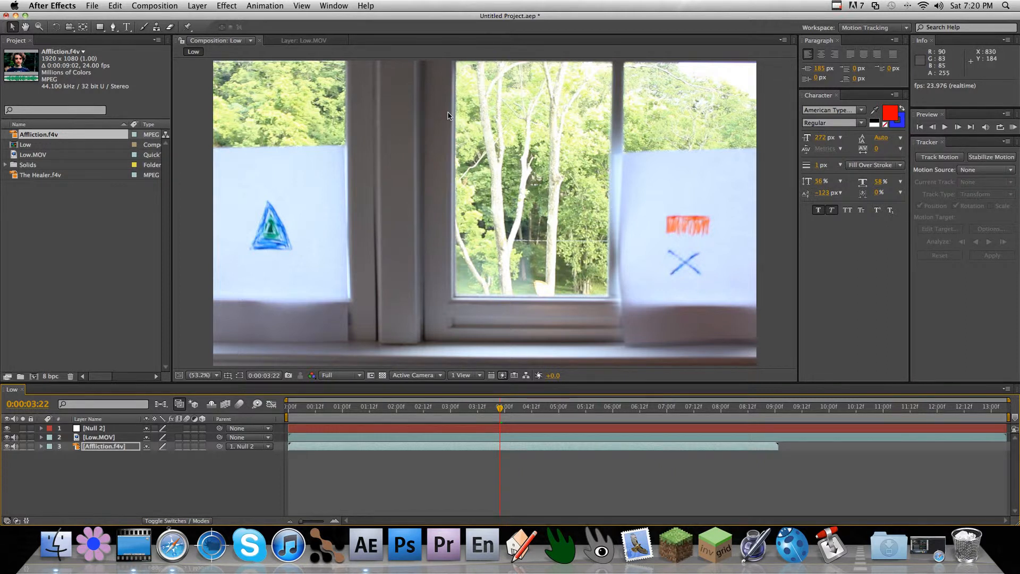
mouse_move(394, 211)
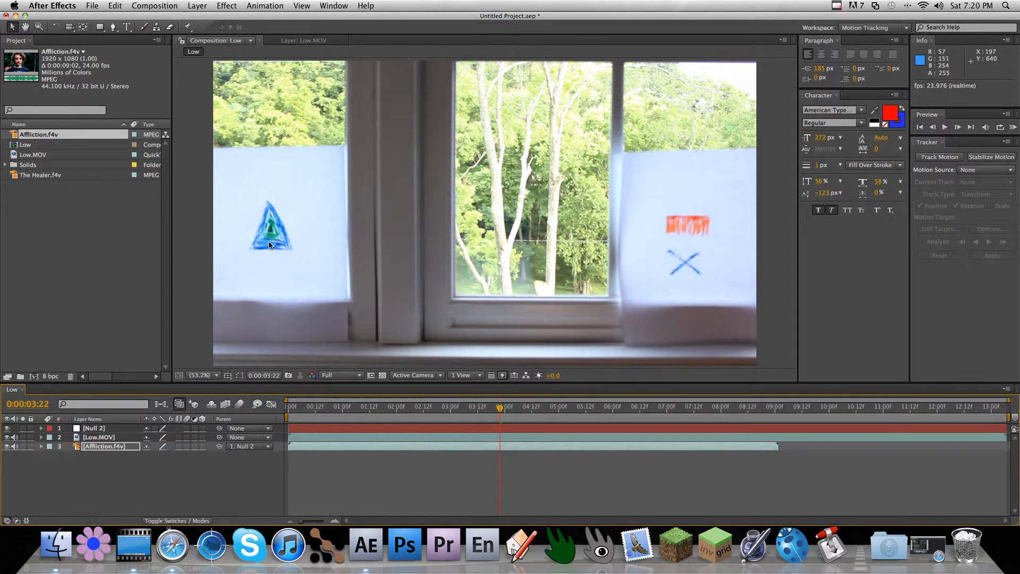
mouse_move(317, 237)
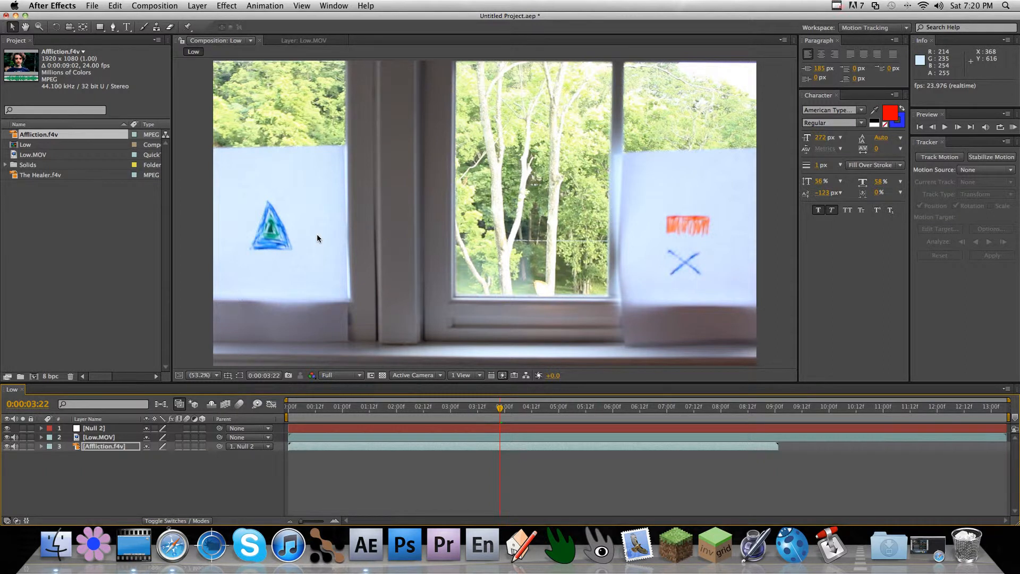
mouse_move(333, 237)
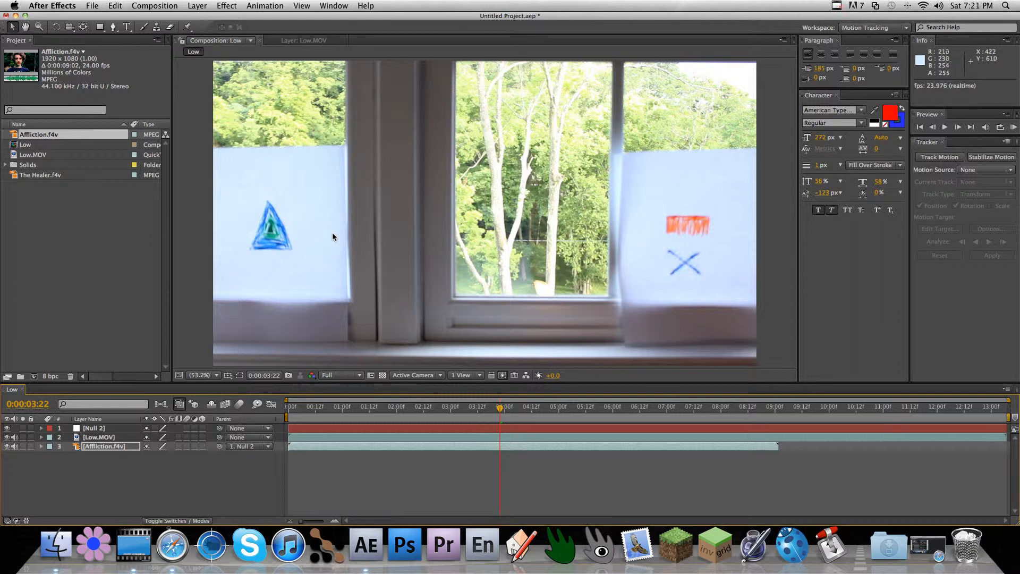
mouse_move(297, 91)
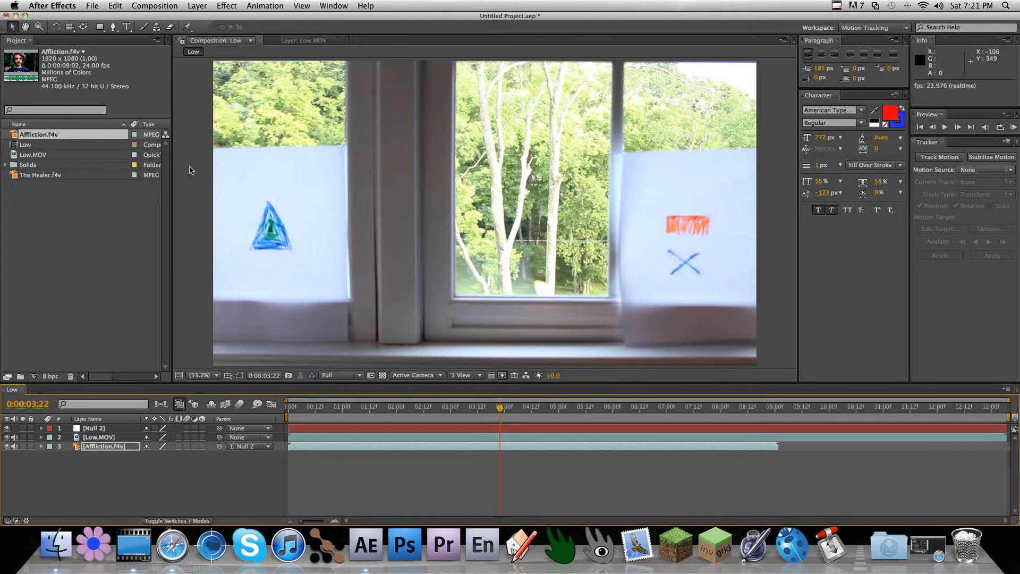
mouse_move(693, 265)
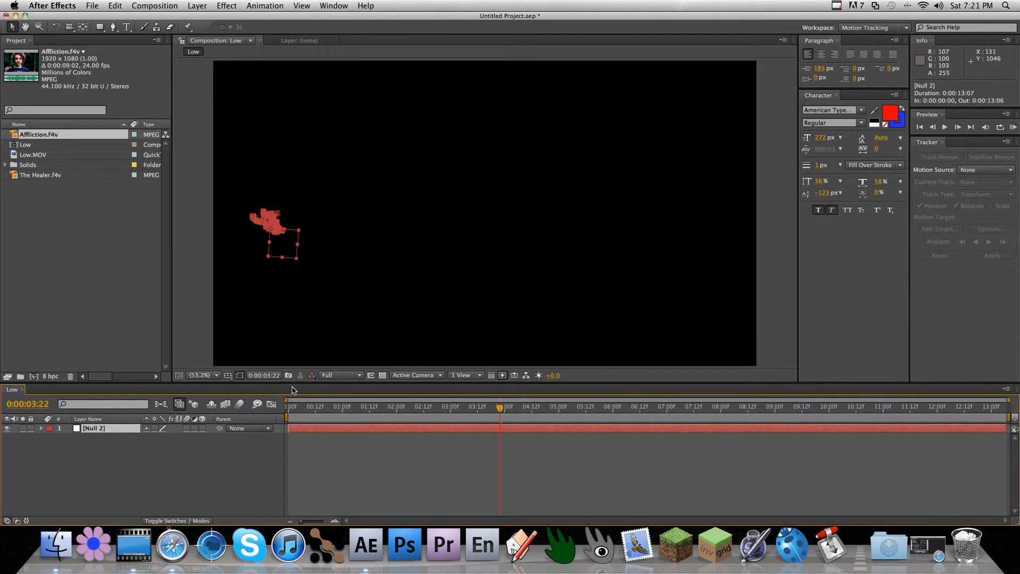
left_click(580, 406)
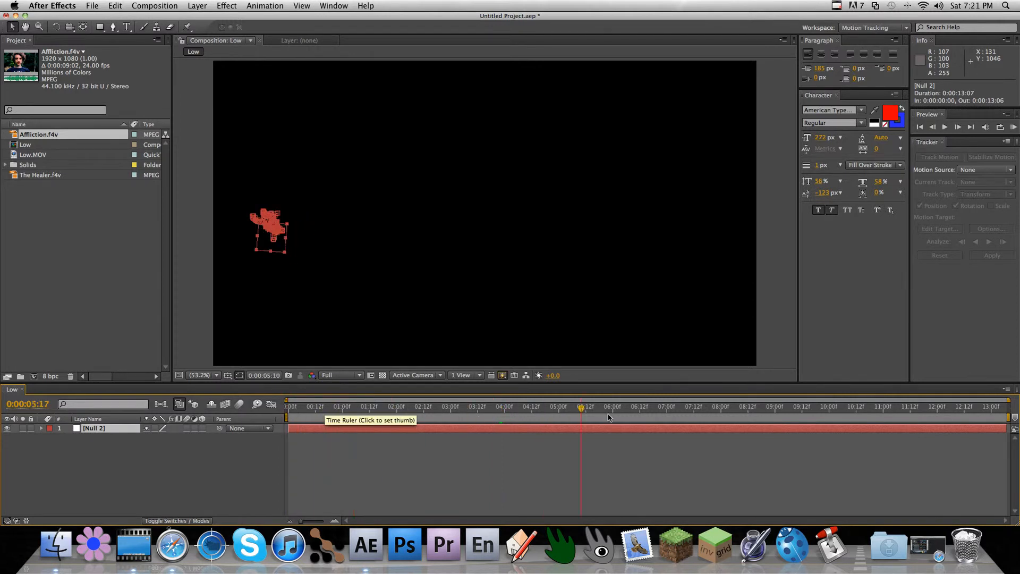
left_click(357, 407)
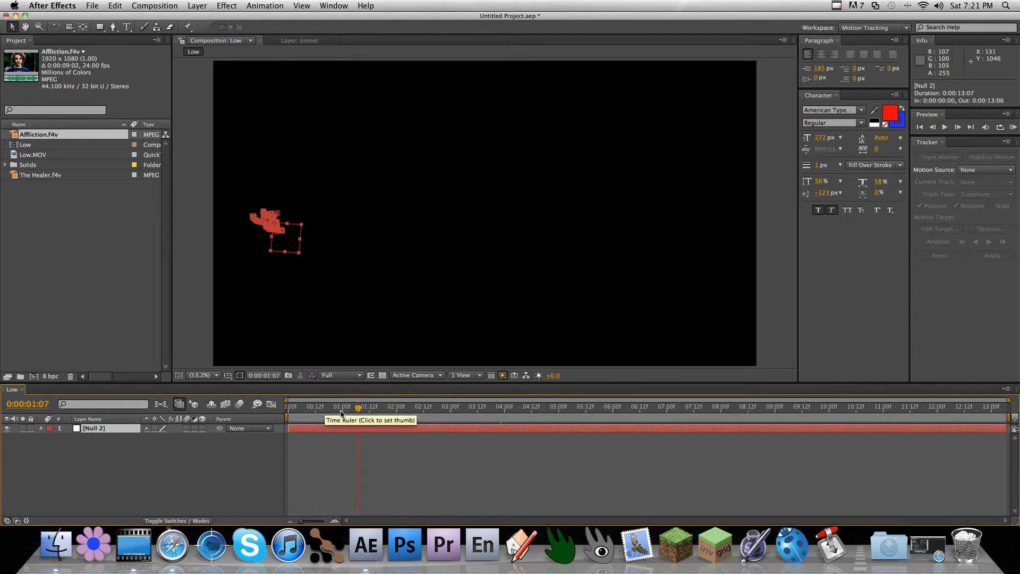
left_click(585, 406)
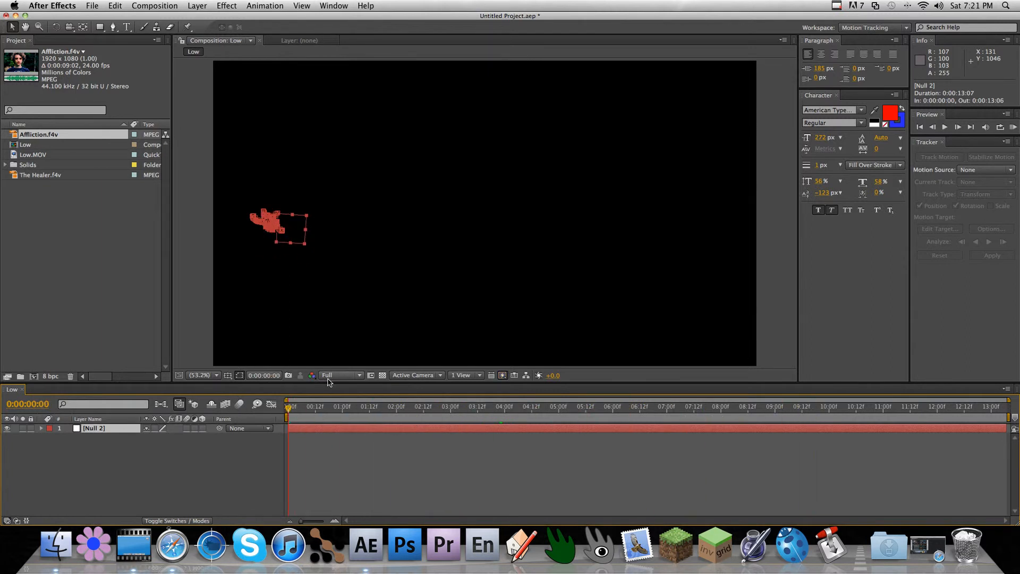
mouse_move(327, 375)
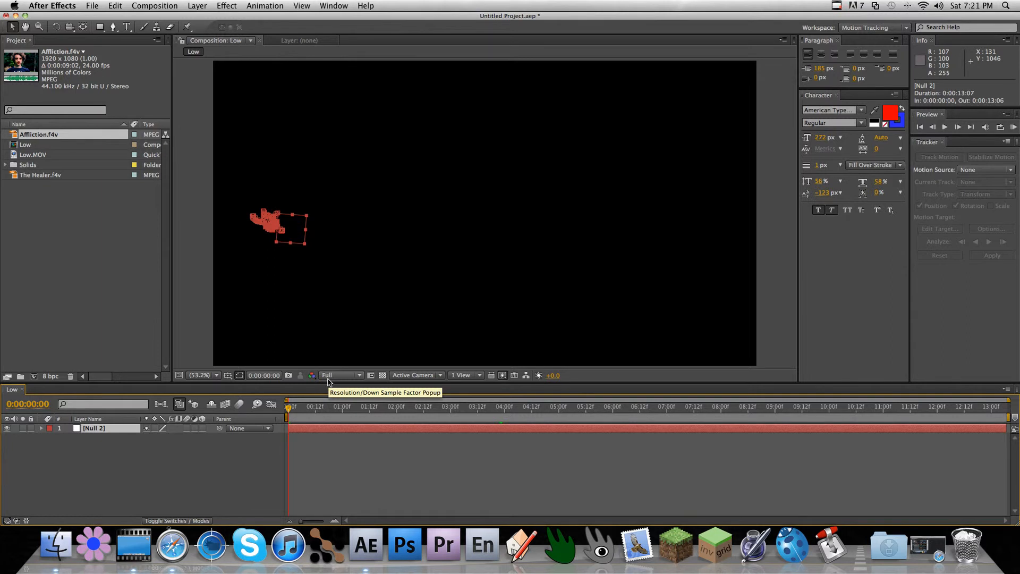